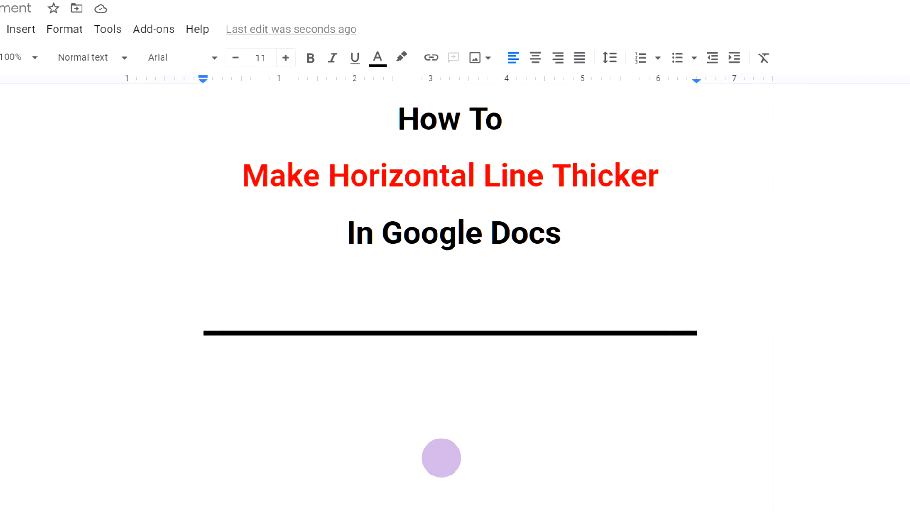
# Insert a horizontal line below the thick line, then reach the paragraph style options under Format
pyautogui.click(20, 30)
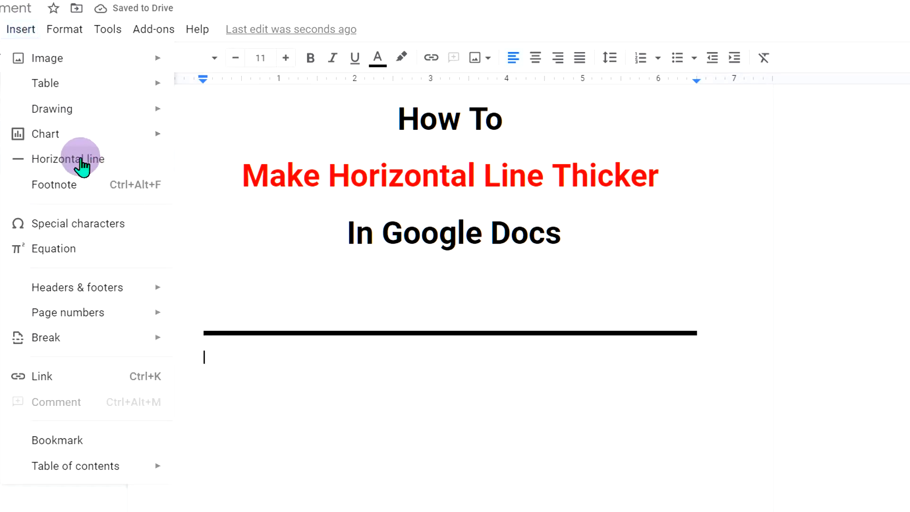
pyautogui.click(69, 159)
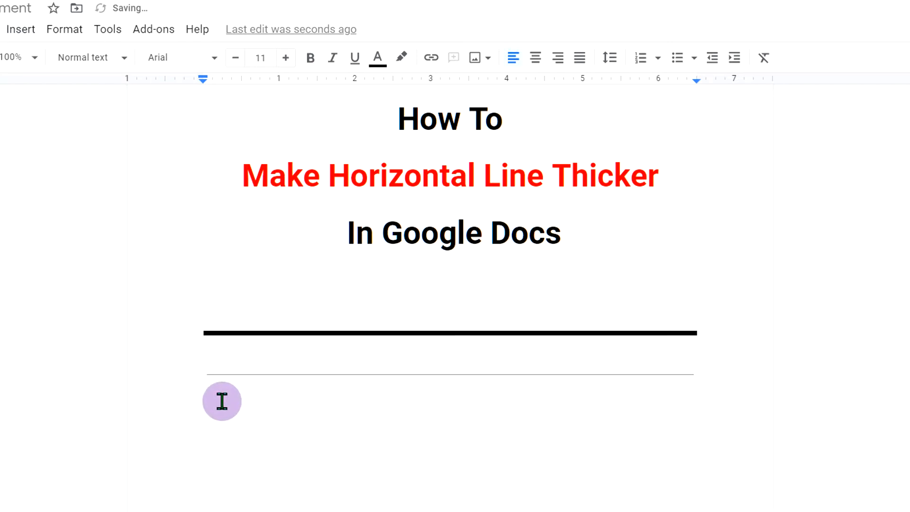
pyautogui.moveTo(429, 473)
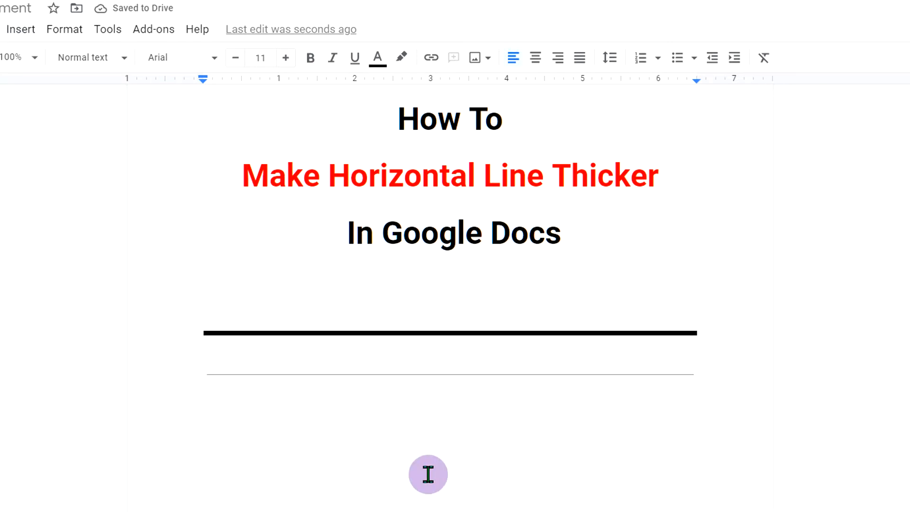
pyautogui.moveTo(419, 412)
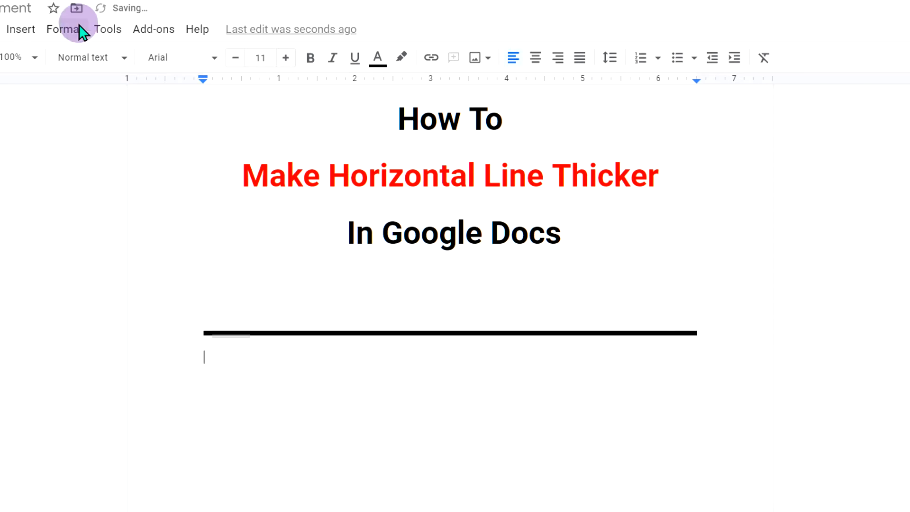
pyautogui.click(63, 30)
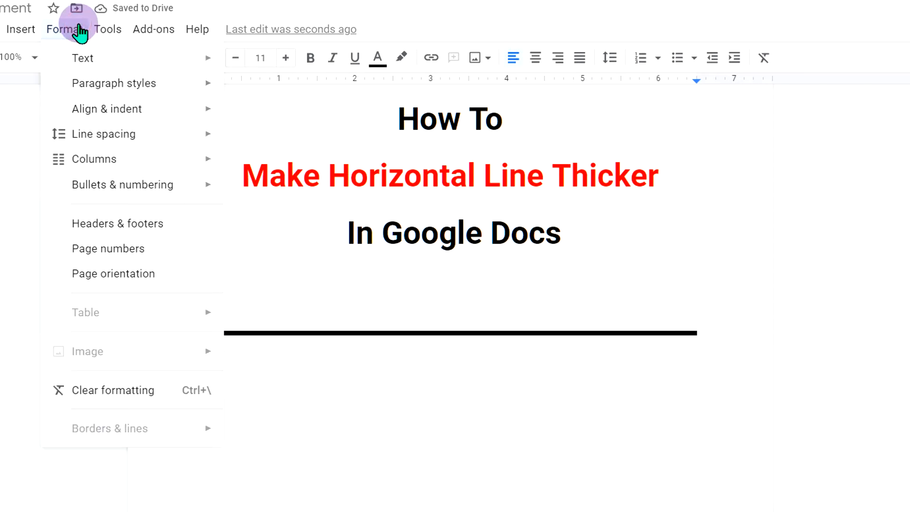
pyautogui.moveTo(128, 84)
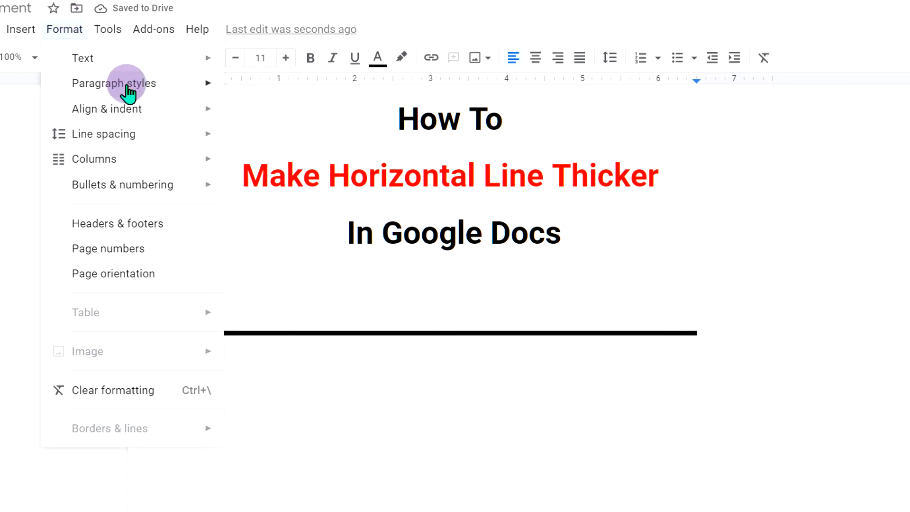
pyautogui.click(115, 84)
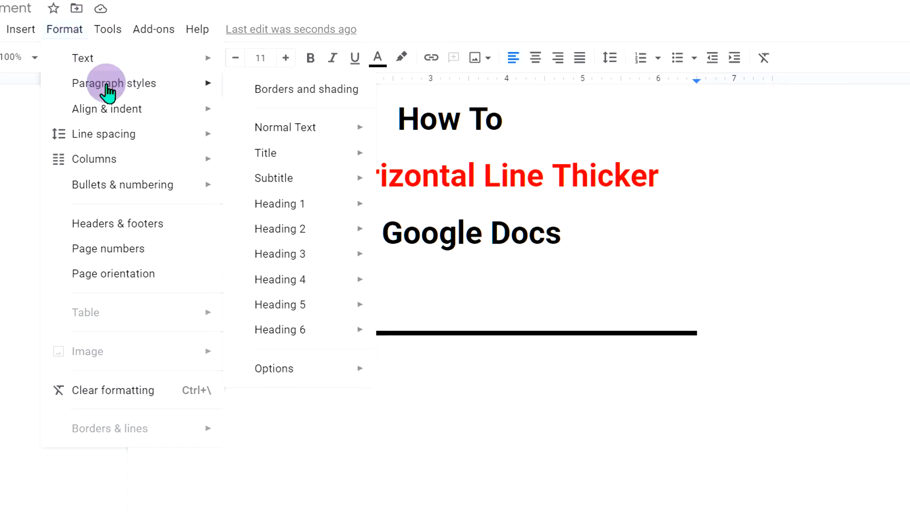
pyautogui.moveTo(352, 90)
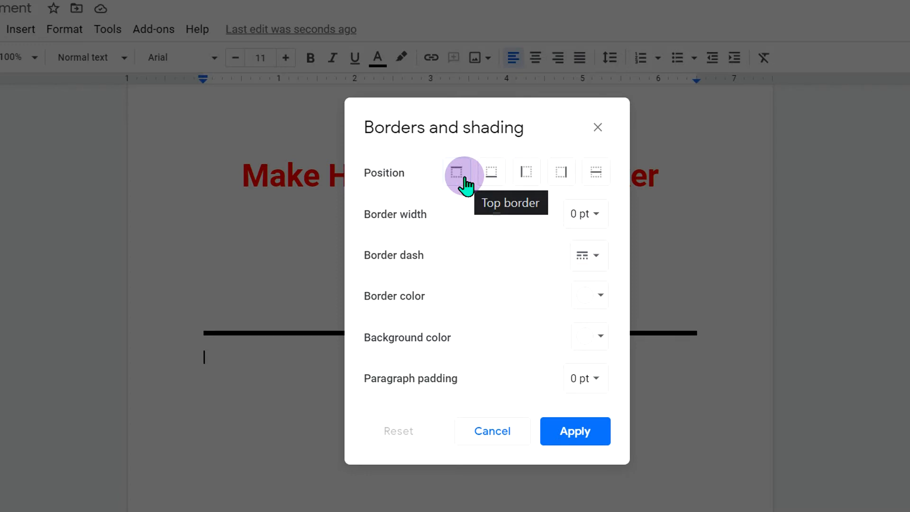
# Apply a black 3 pt top border to the empty paragraph below the thick line
pyautogui.click(457, 172)
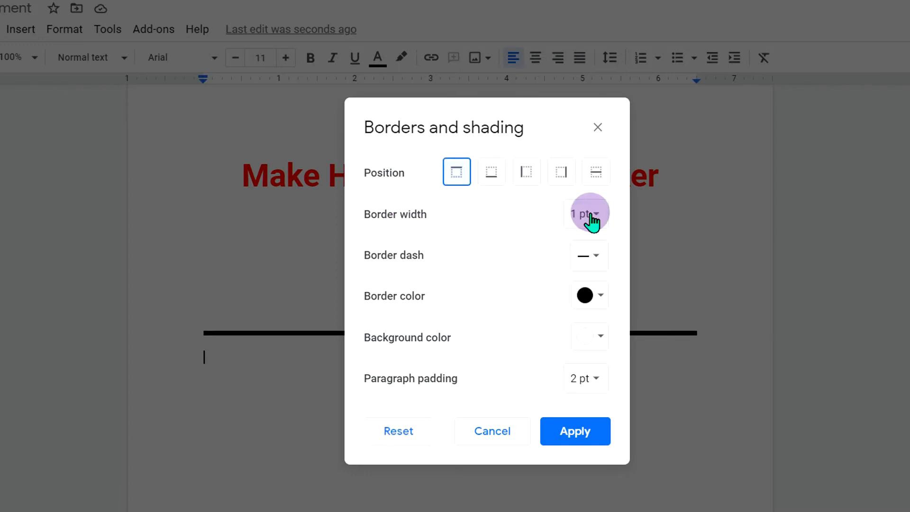
pyautogui.click(587, 214)
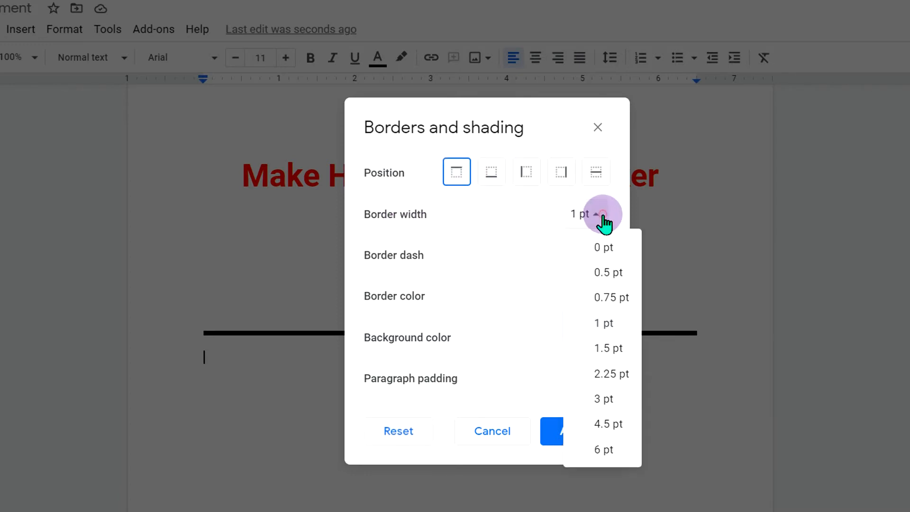
pyautogui.moveTo(625, 394)
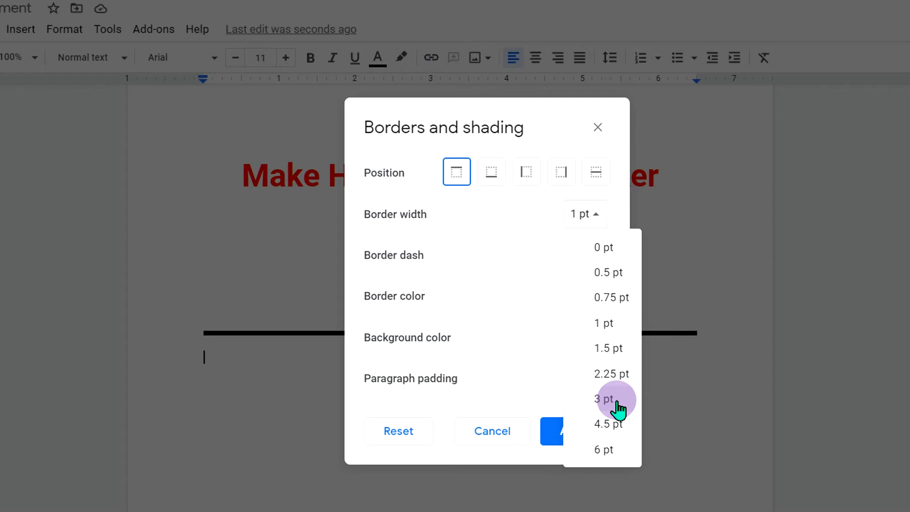
pyautogui.click(603, 399)
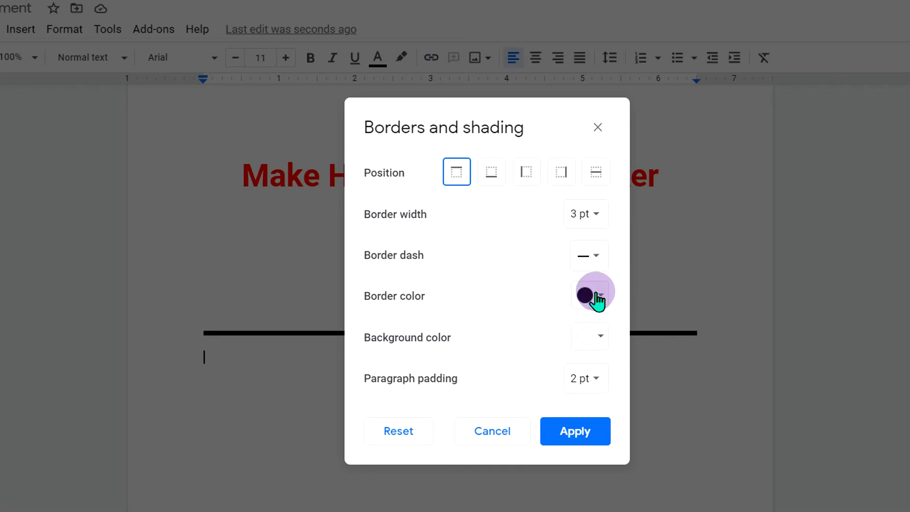
pyautogui.click(588, 296)
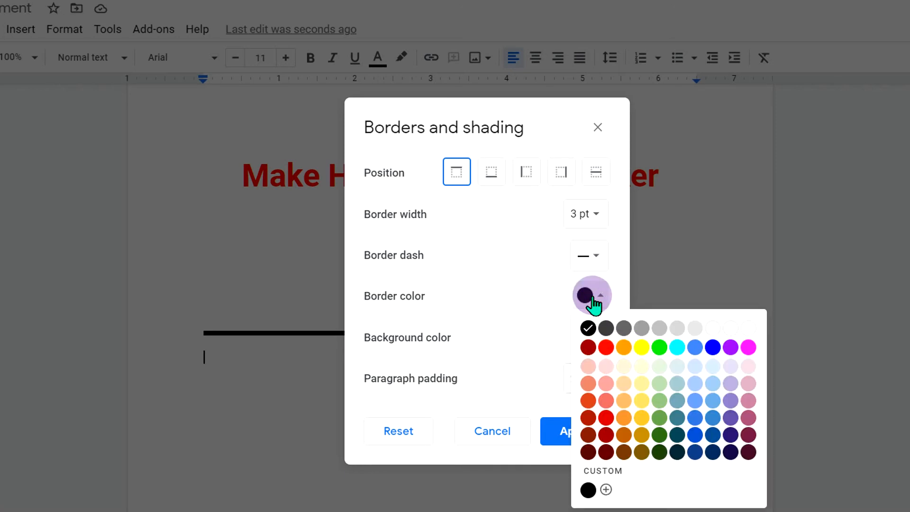
pyautogui.click(587, 327)
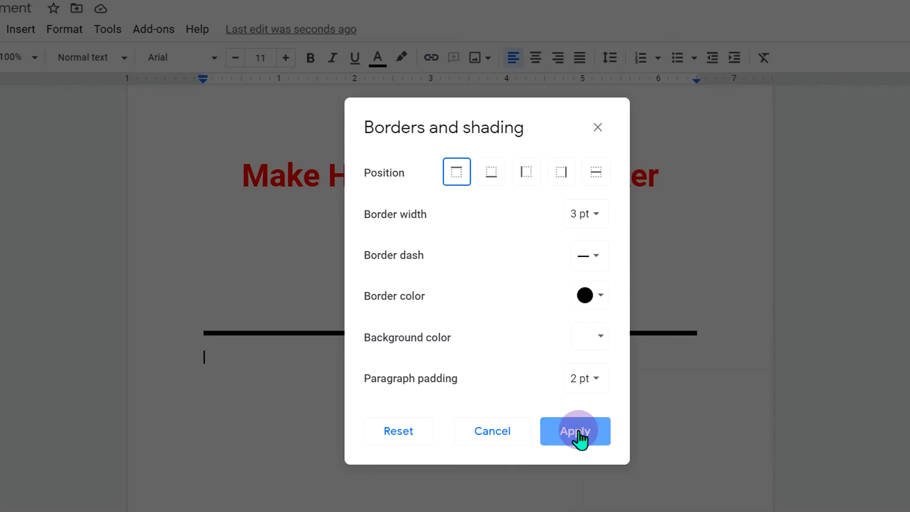
pyautogui.click(575, 431)
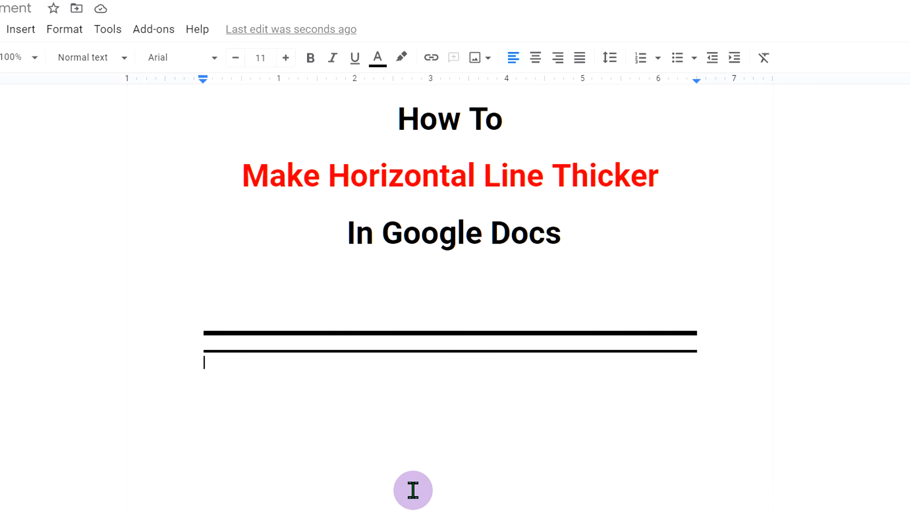
pyautogui.moveTo(263, 371)
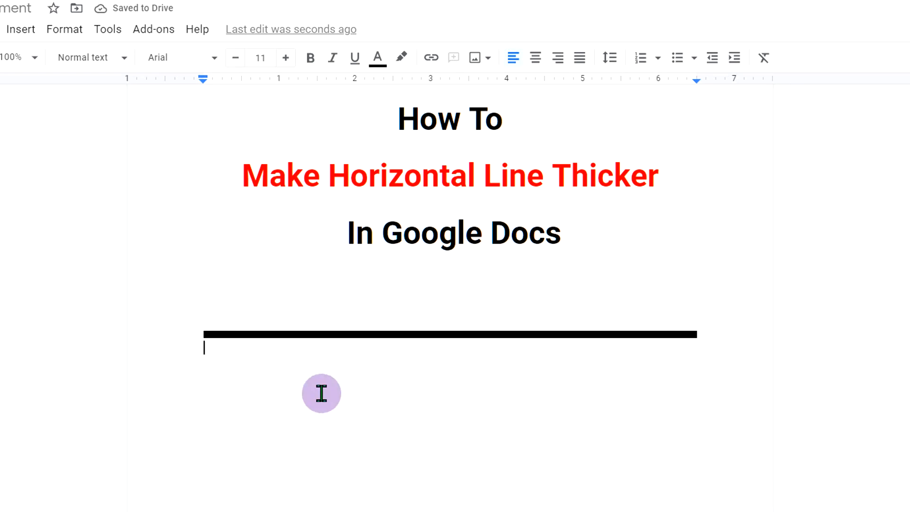
# Reopen Borders and shading for the bordered paragraph under the thick line
pyautogui.click(64, 30)
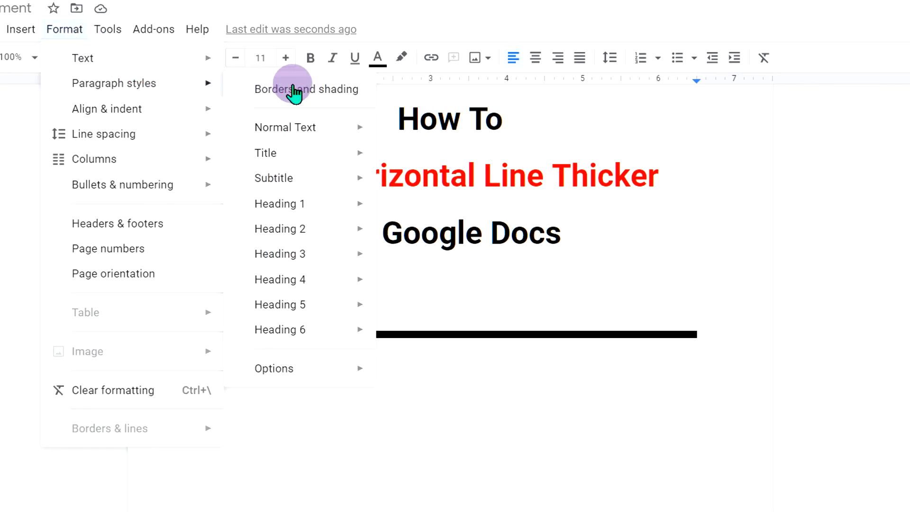
pyautogui.click(306, 89)
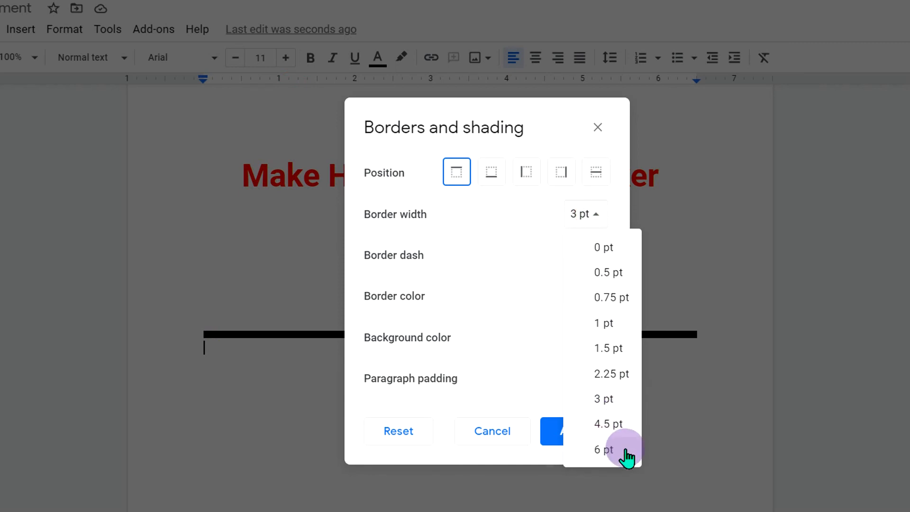
# Widen the paragraph's top border to 6 pt and apply it
pyautogui.click(603, 449)
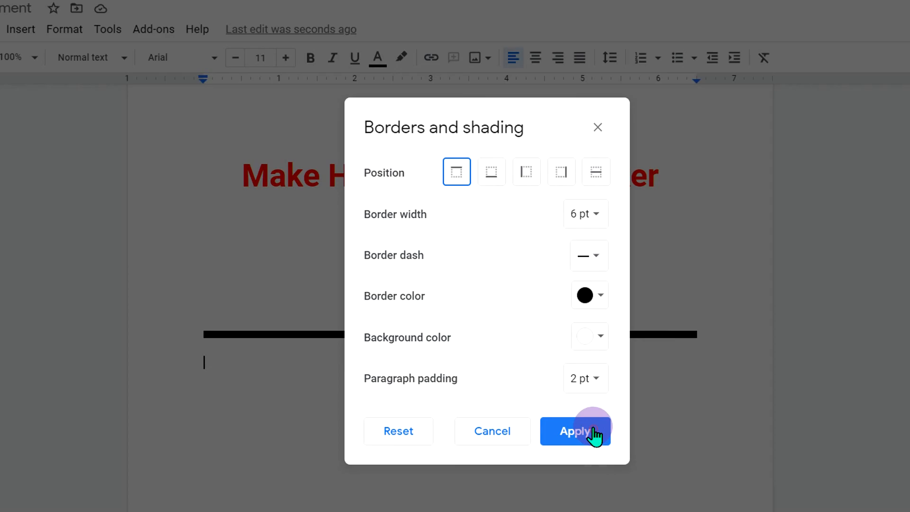
pyautogui.click(574, 430)
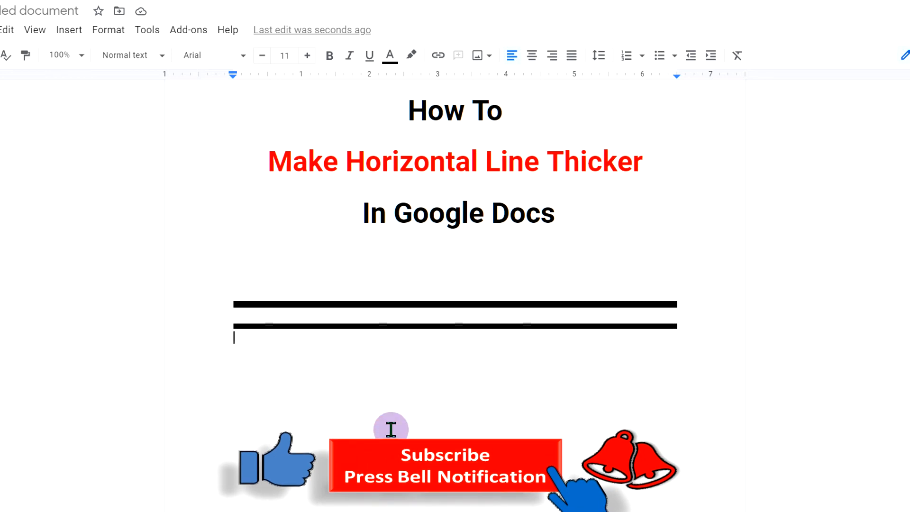
pyautogui.moveTo(486, 431)
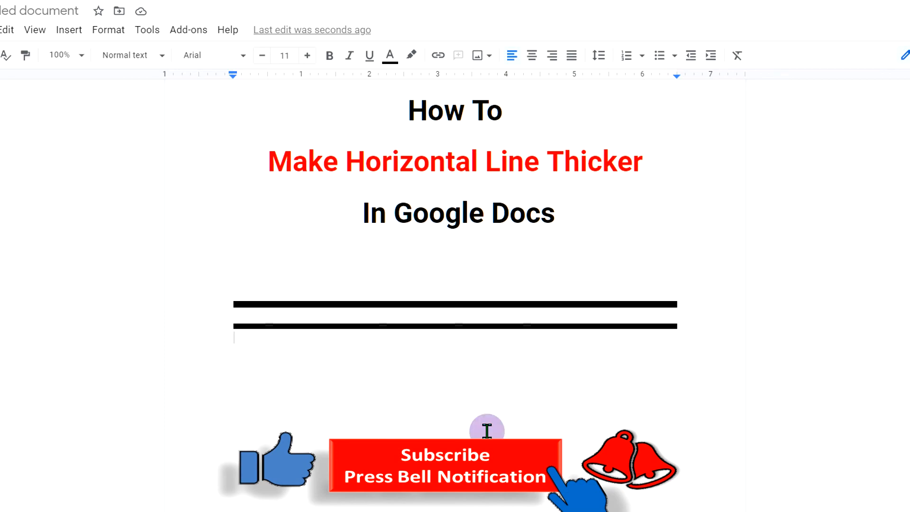